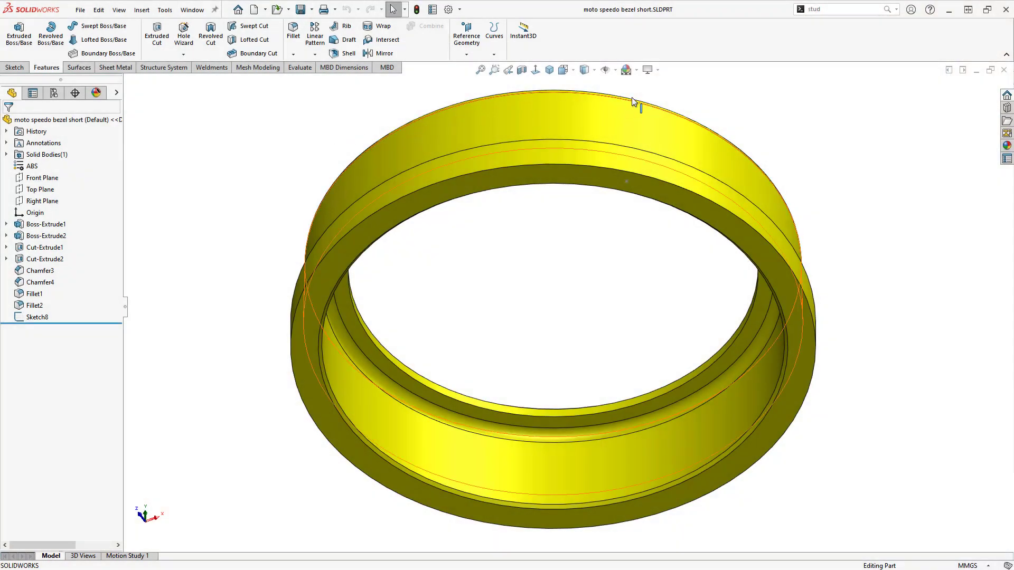
- Search the command box for 'stud' to find Stud Wizard
click(838, 9)
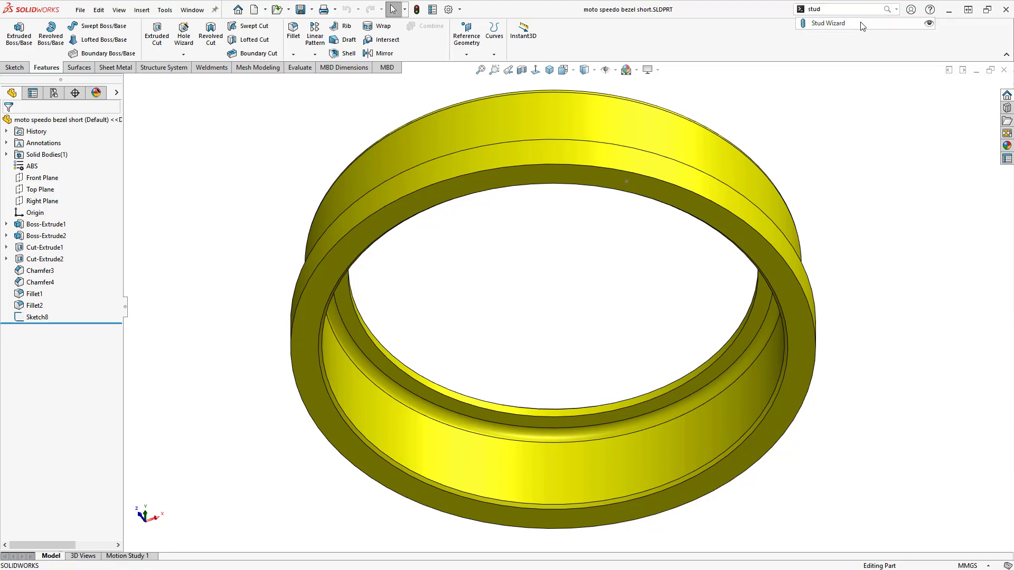
- Start a stud-on-surface Stud Wizard and position its point on the bezel ring's top face
click(829, 23)
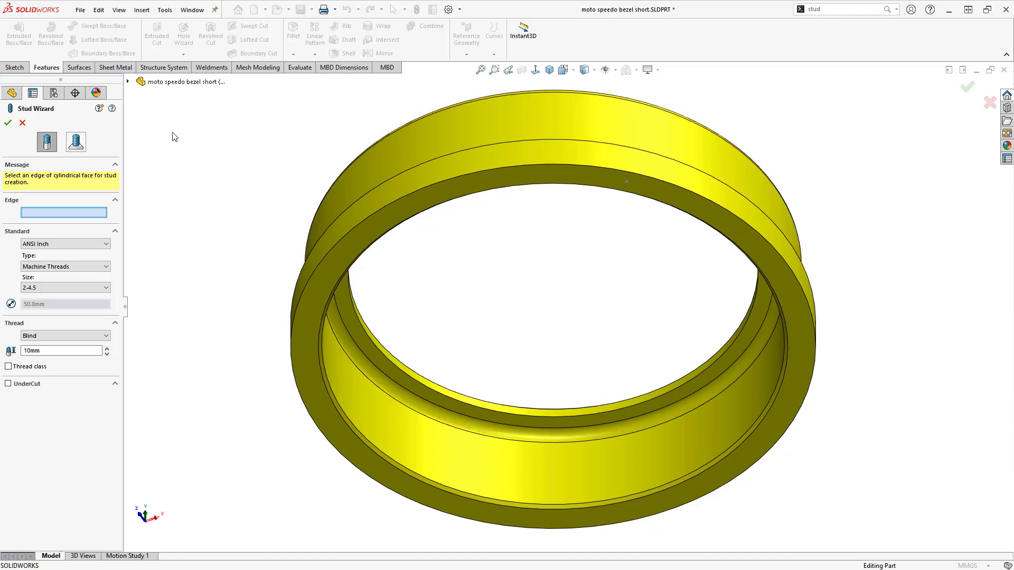
click(75, 142)
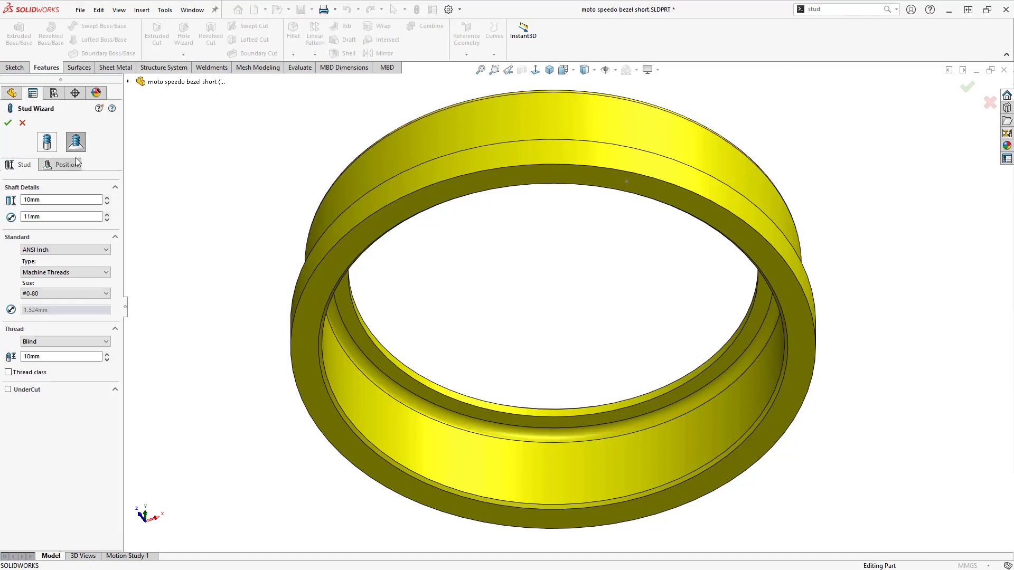
click(65, 165)
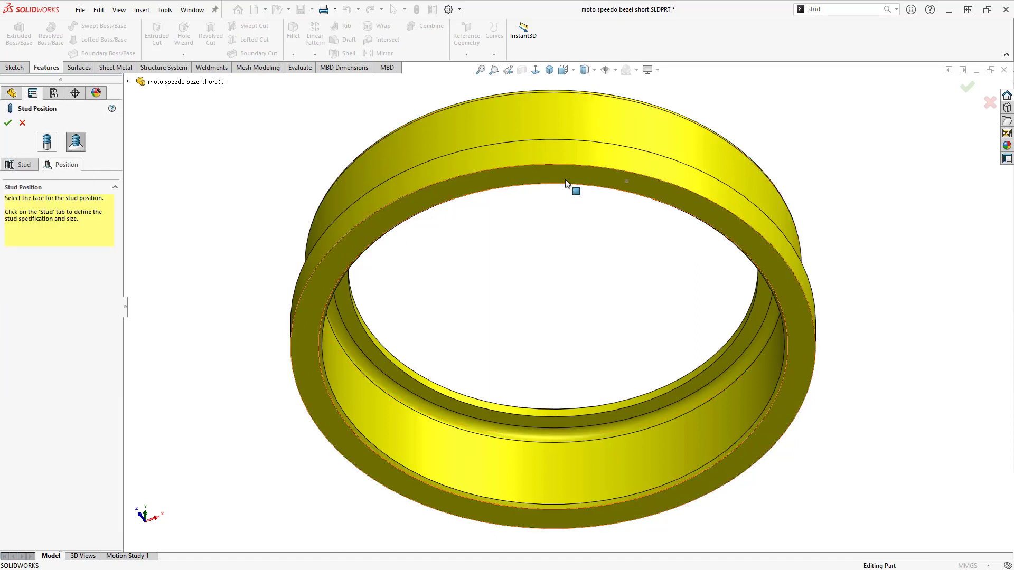
click(574, 191)
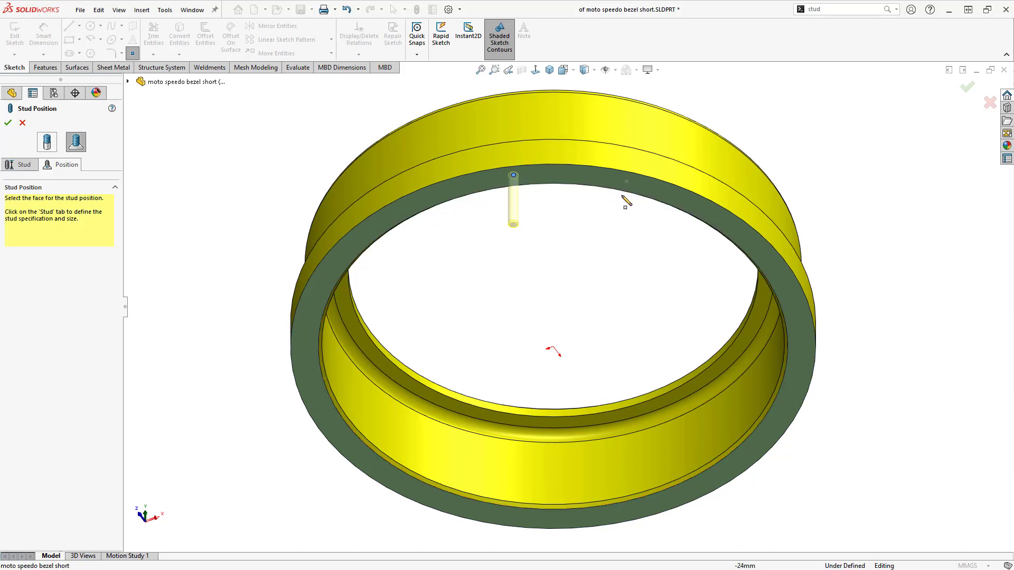
drag(512, 201, 625, 204)
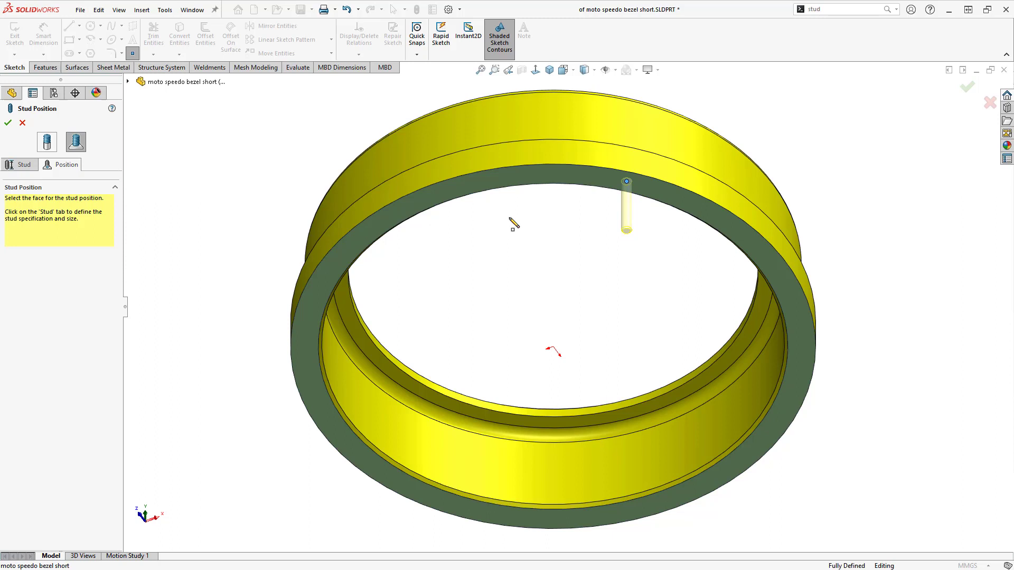
click(21, 165)
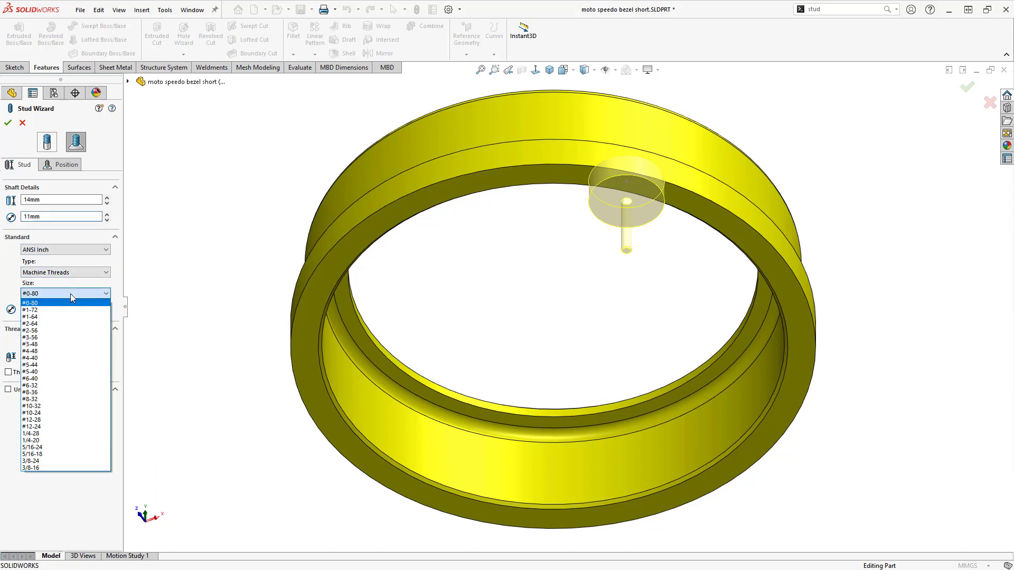
- Set the stud to #6-32, thread Up to Next, thread class 1A
click(29, 385)
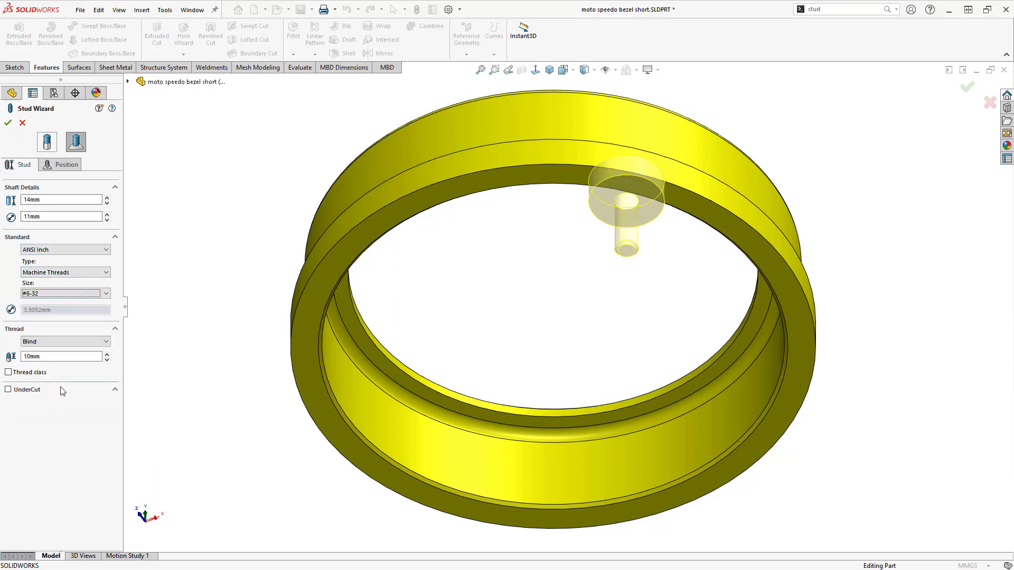
click(64, 342)
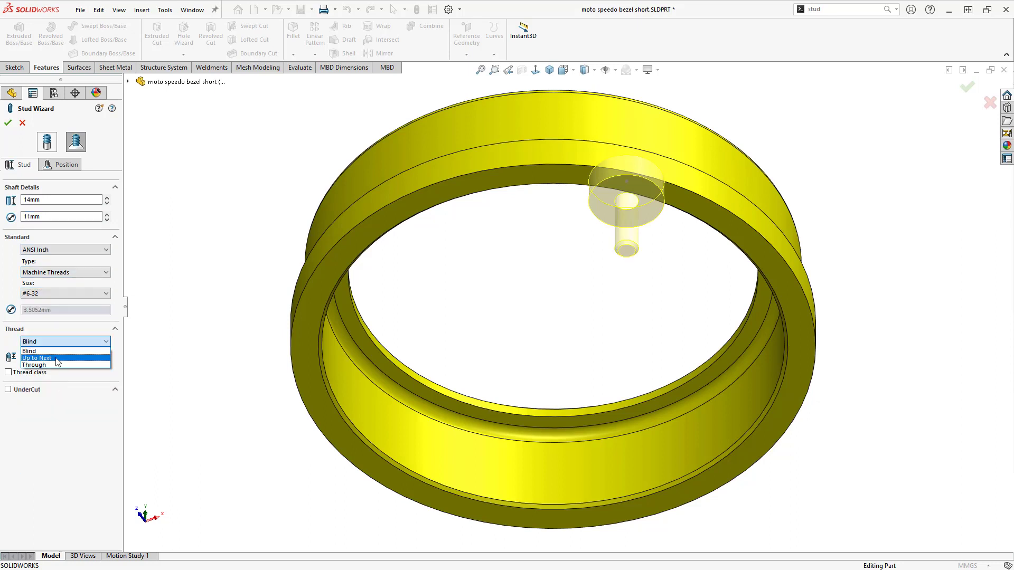
click(37, 358)
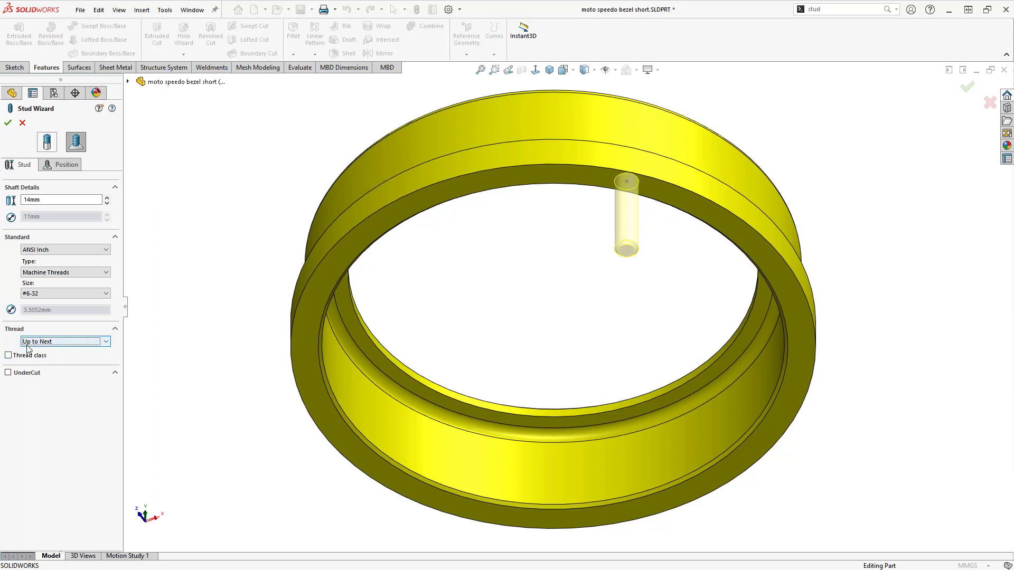
click(9, 354)
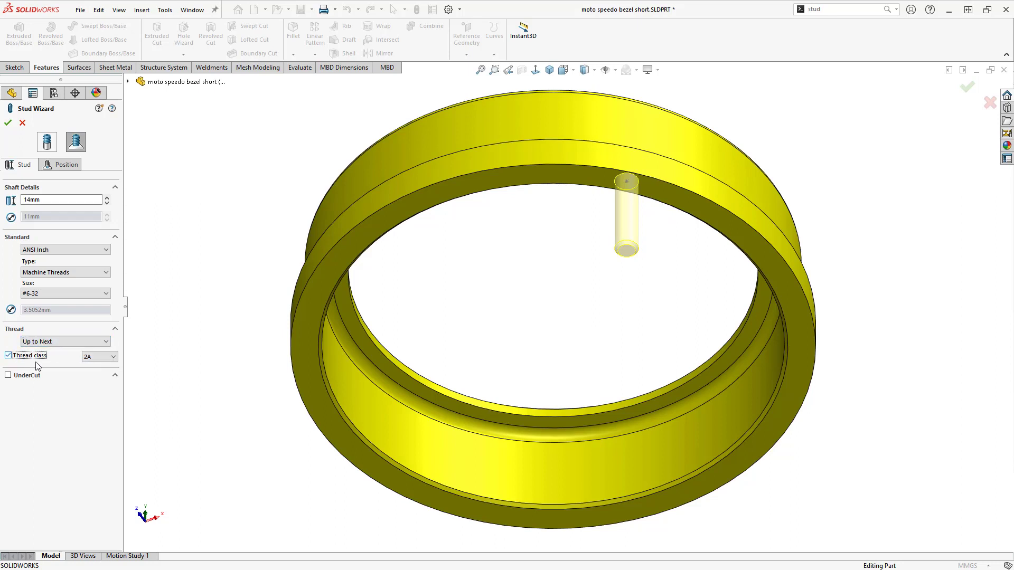
click(112, 357)
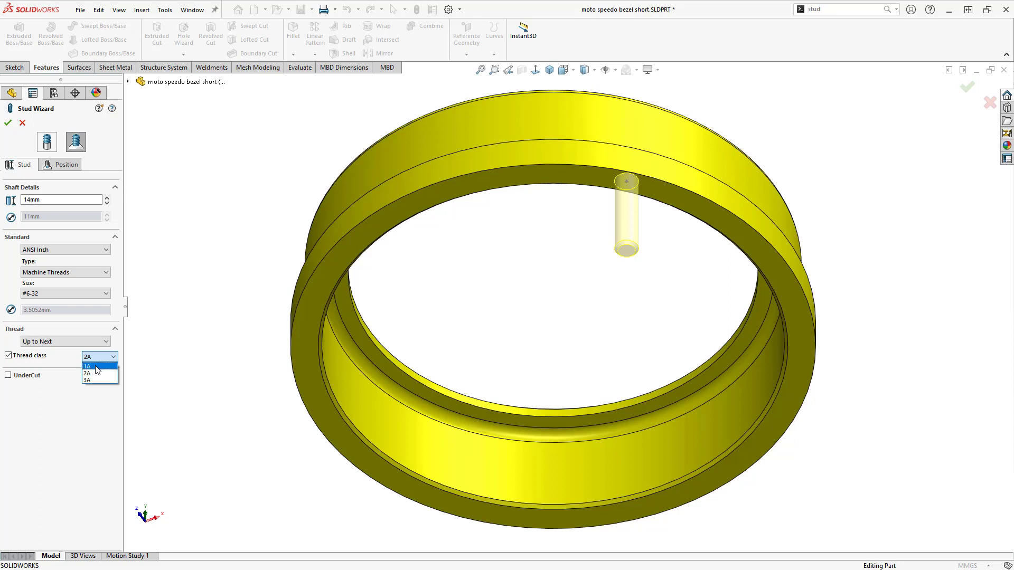
click(87, 366)
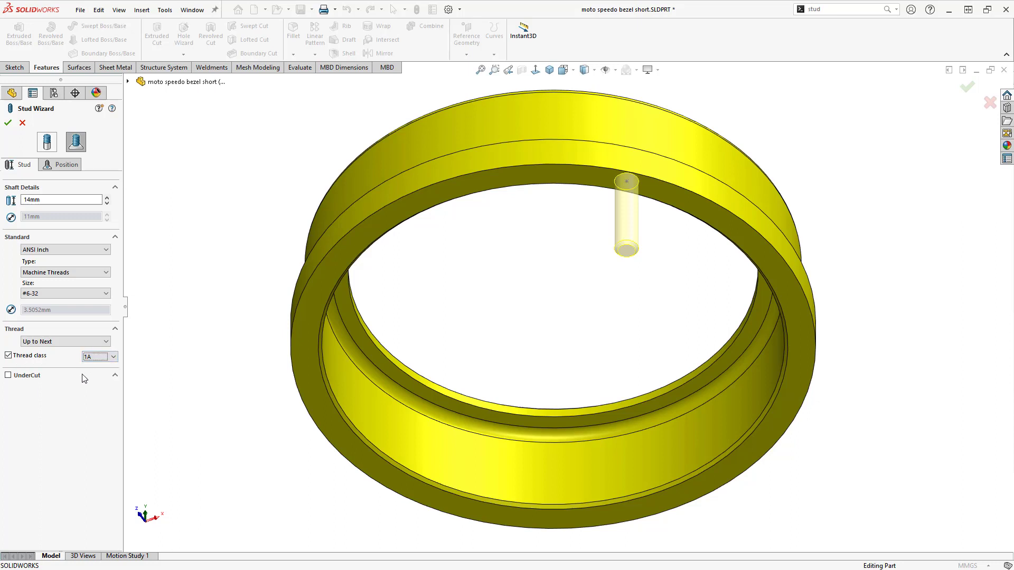
- Enable the undercut with default values and create the #6-32 stud
click(8, 375)
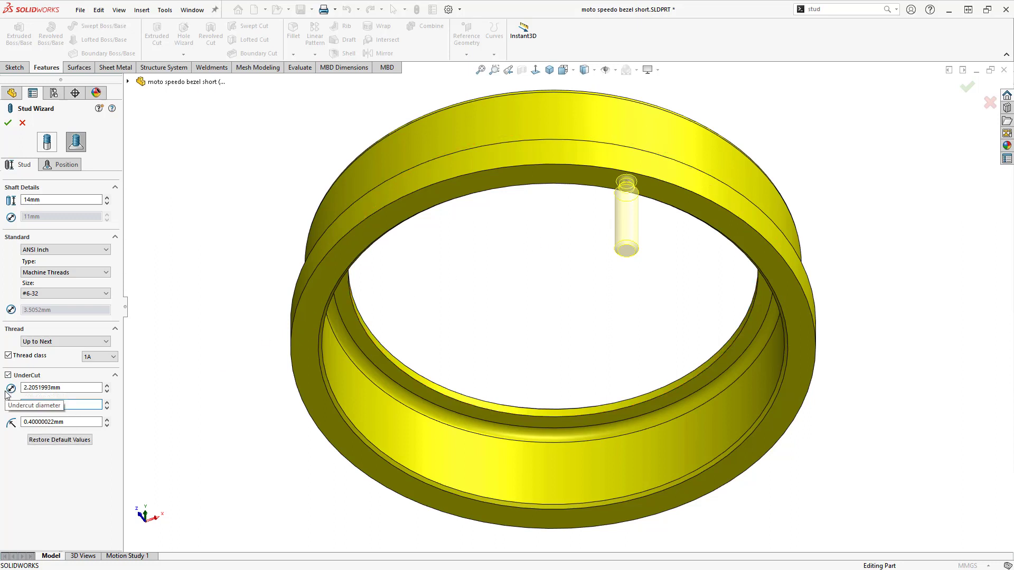
click(7, 123)
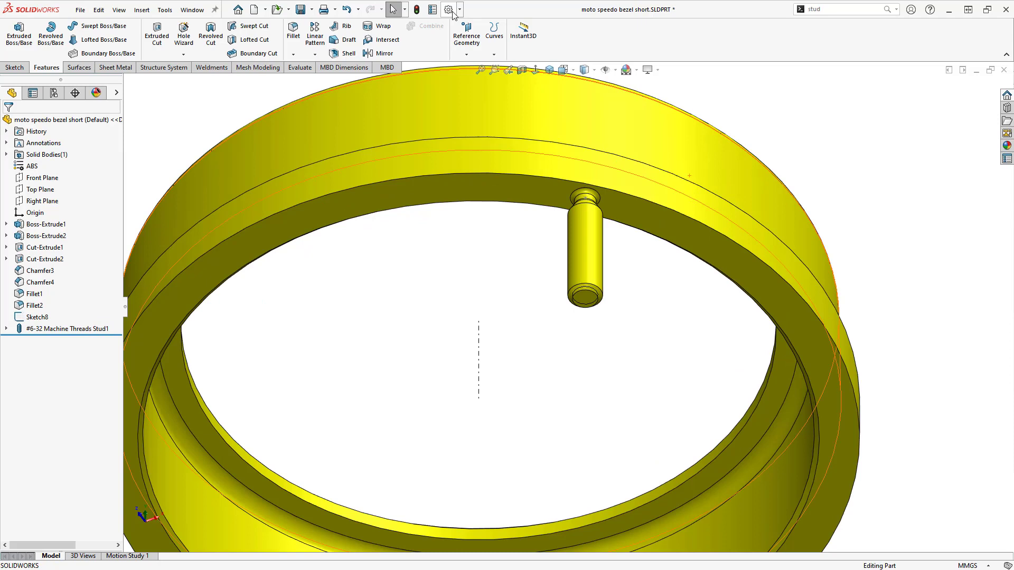
- Turn on Shaded cosmetic threads in Document Properties and apply with OK
click(448, 9)
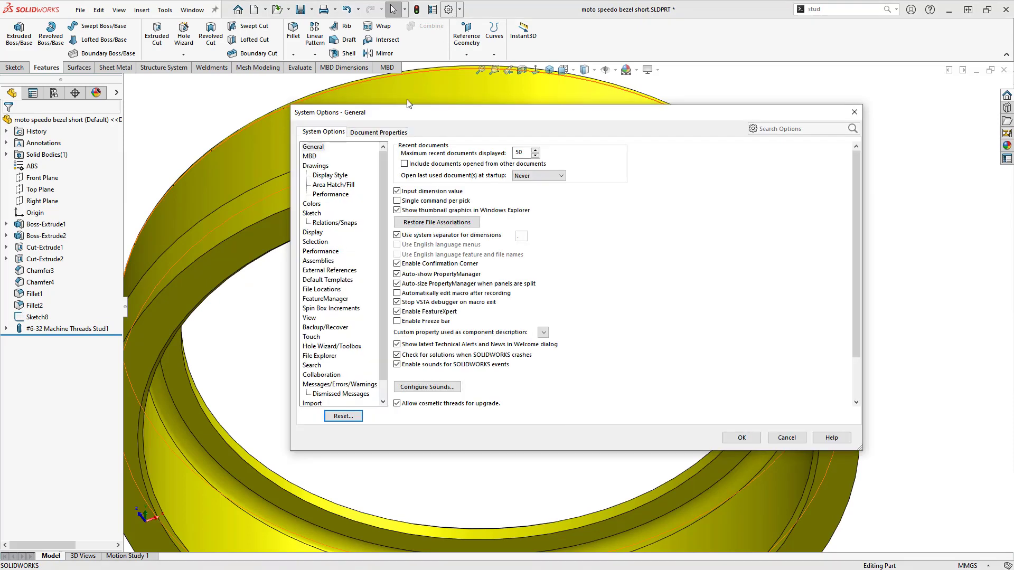
click(378, 132)
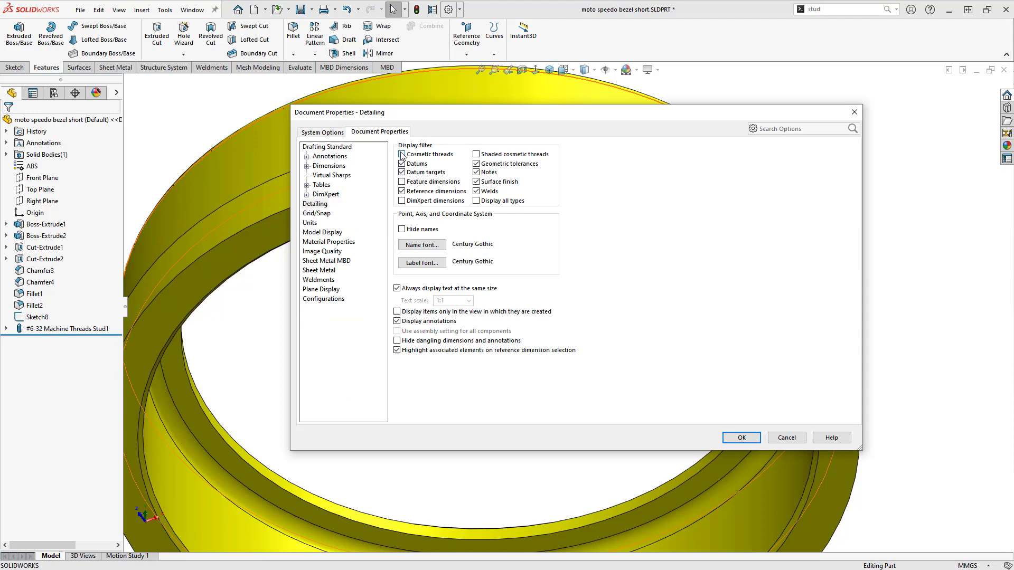
click(401, 153)
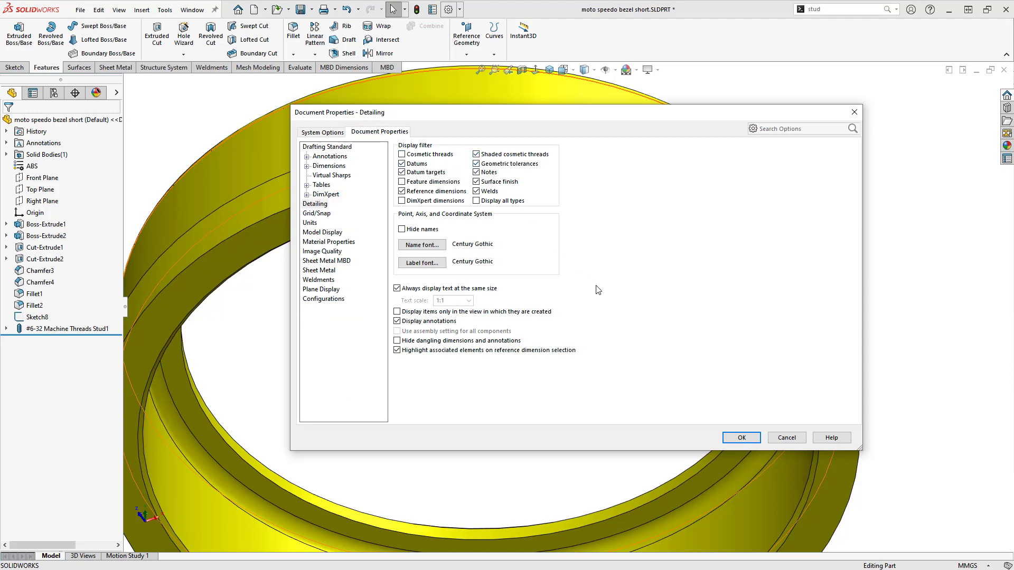
click(740, 438)
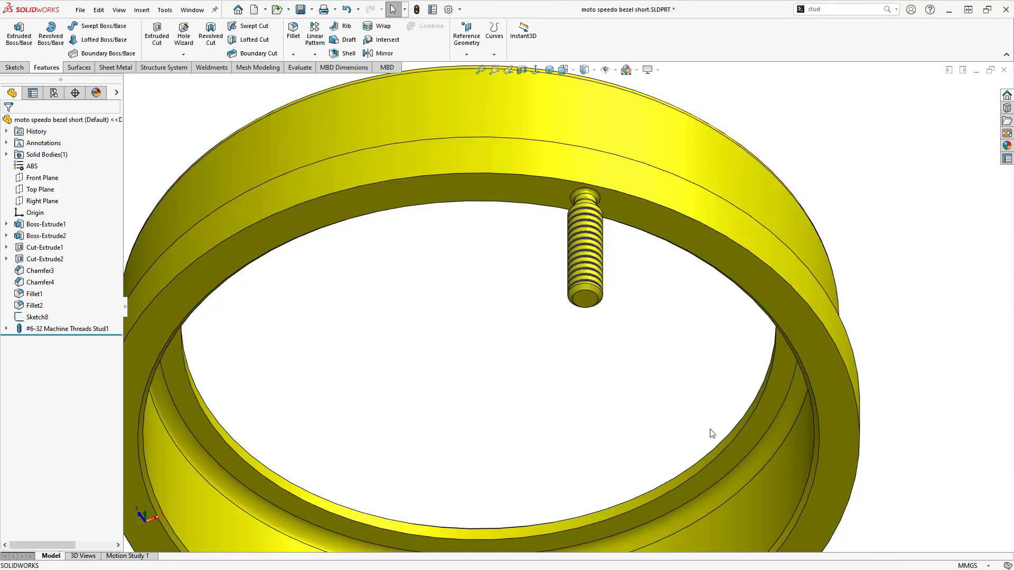